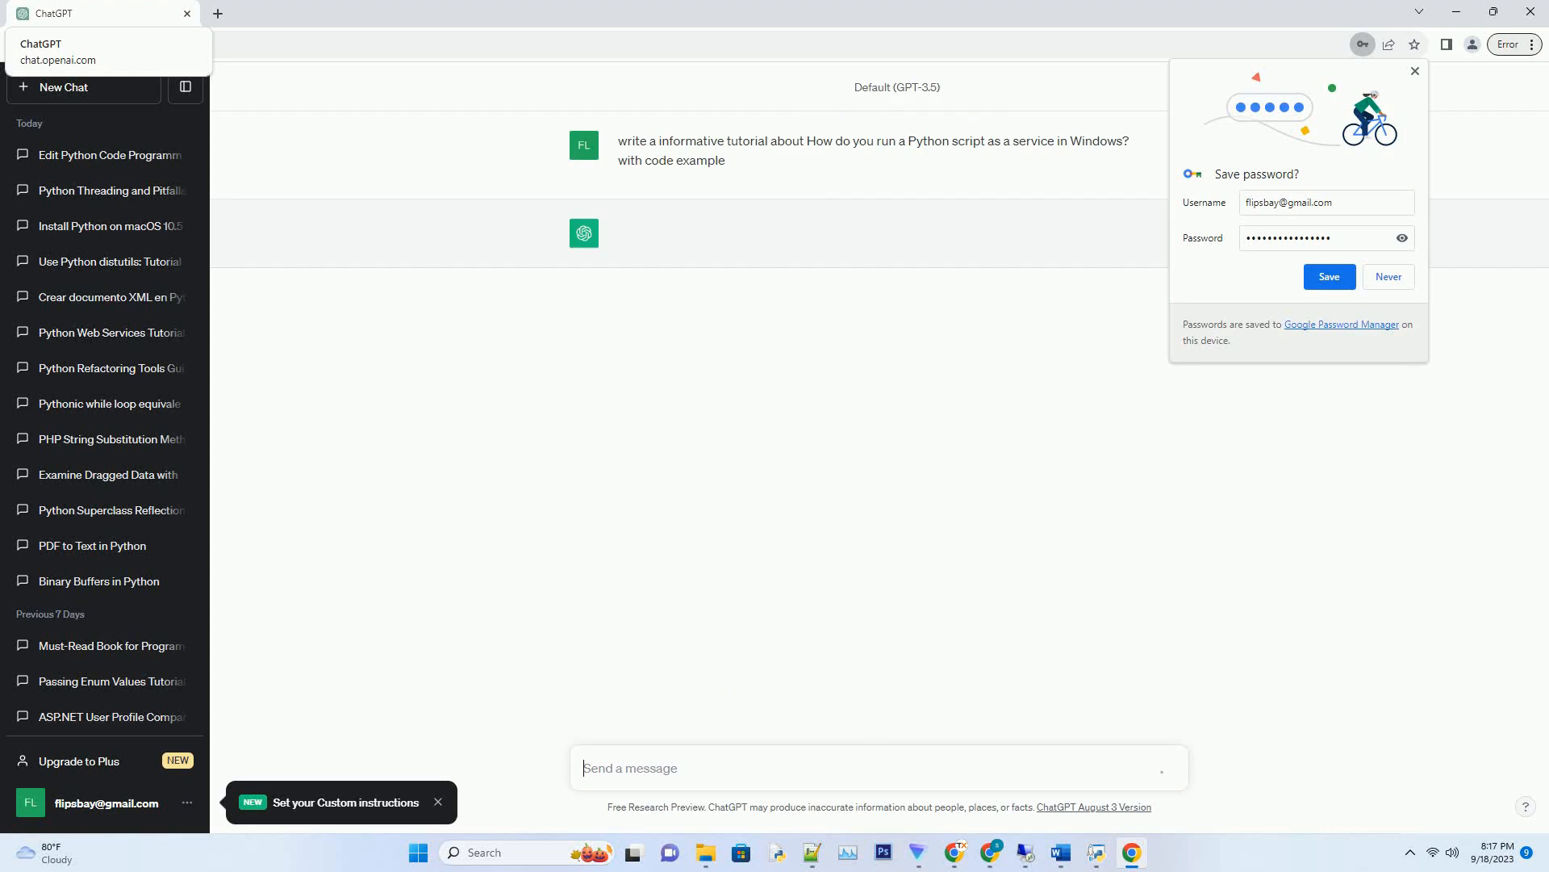
# Send the prompt asking how to run a Python script as a Windows service with code
pyautogui.press('Return')
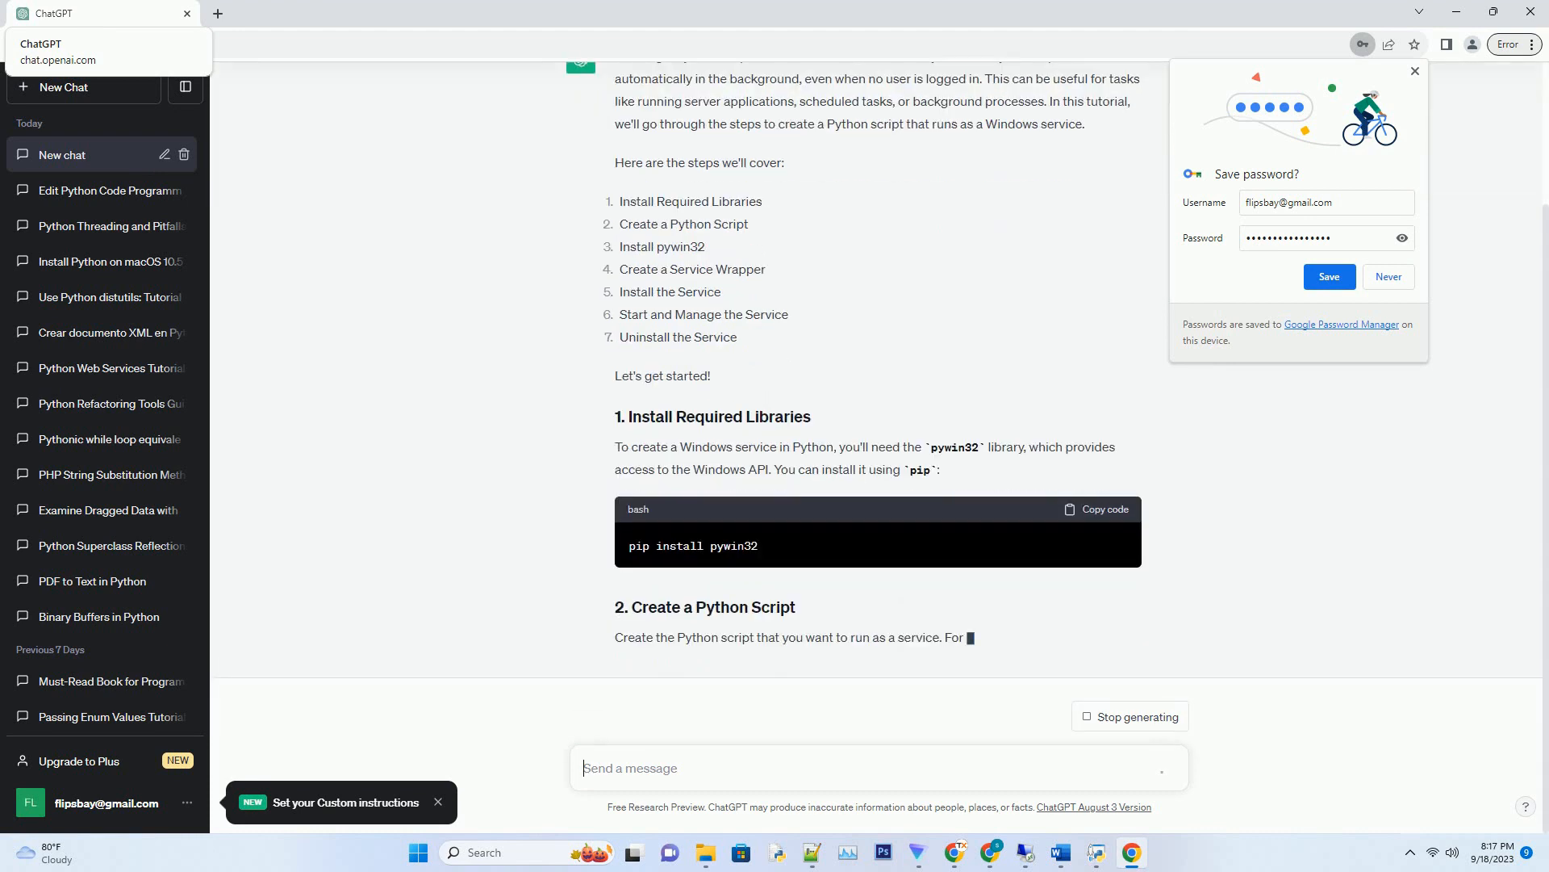
# Follow the reply down as the pywin32 service tutorial and management commands finish generating
pyautogui.scroll(-3)
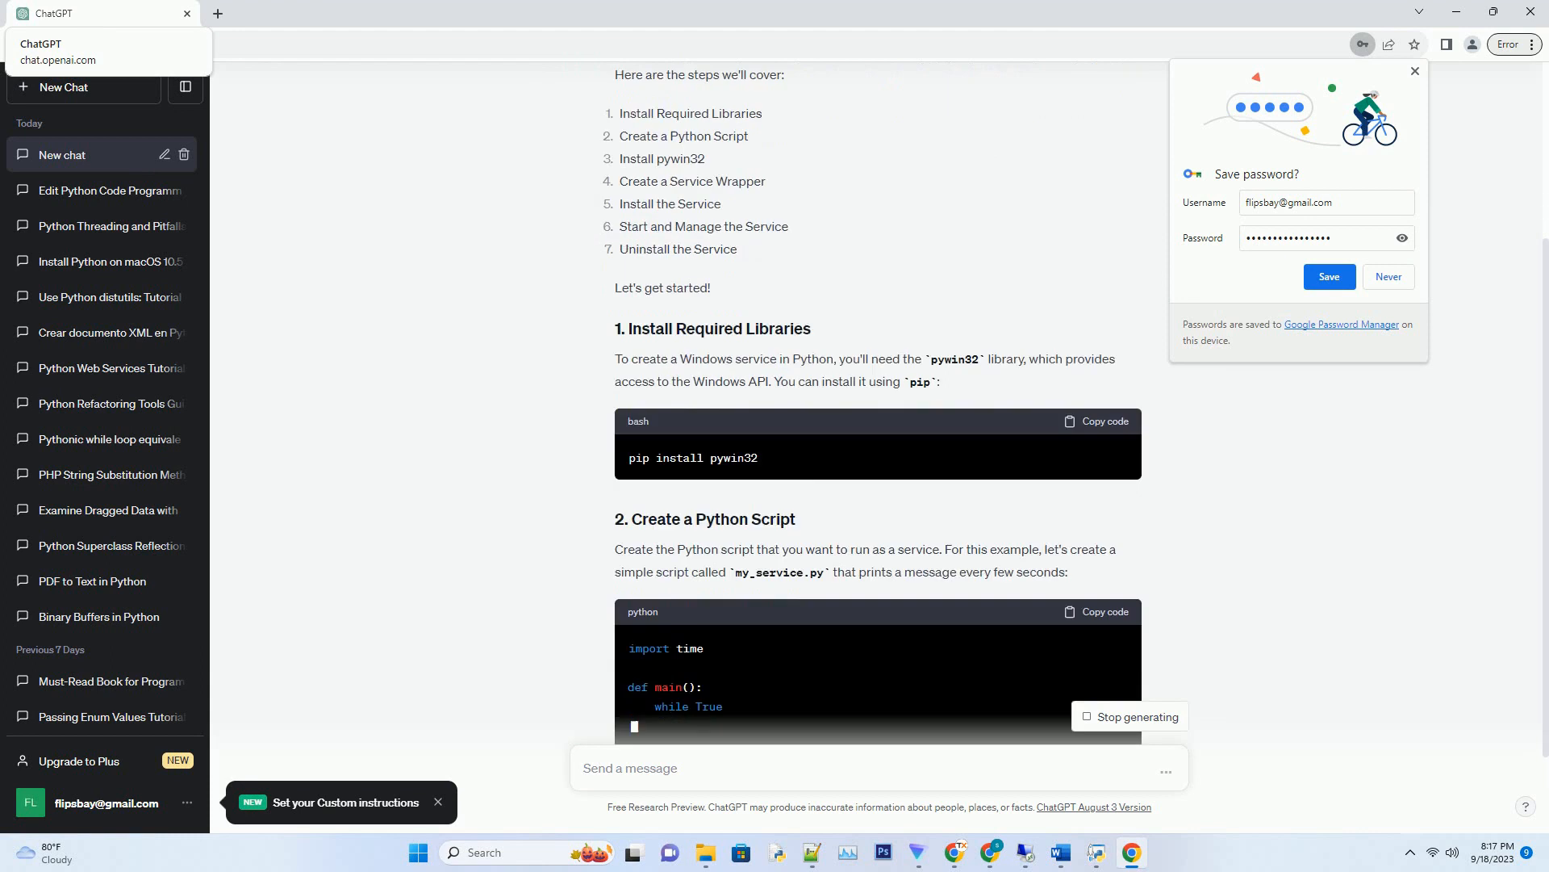
pyautogui.scroll(-3)
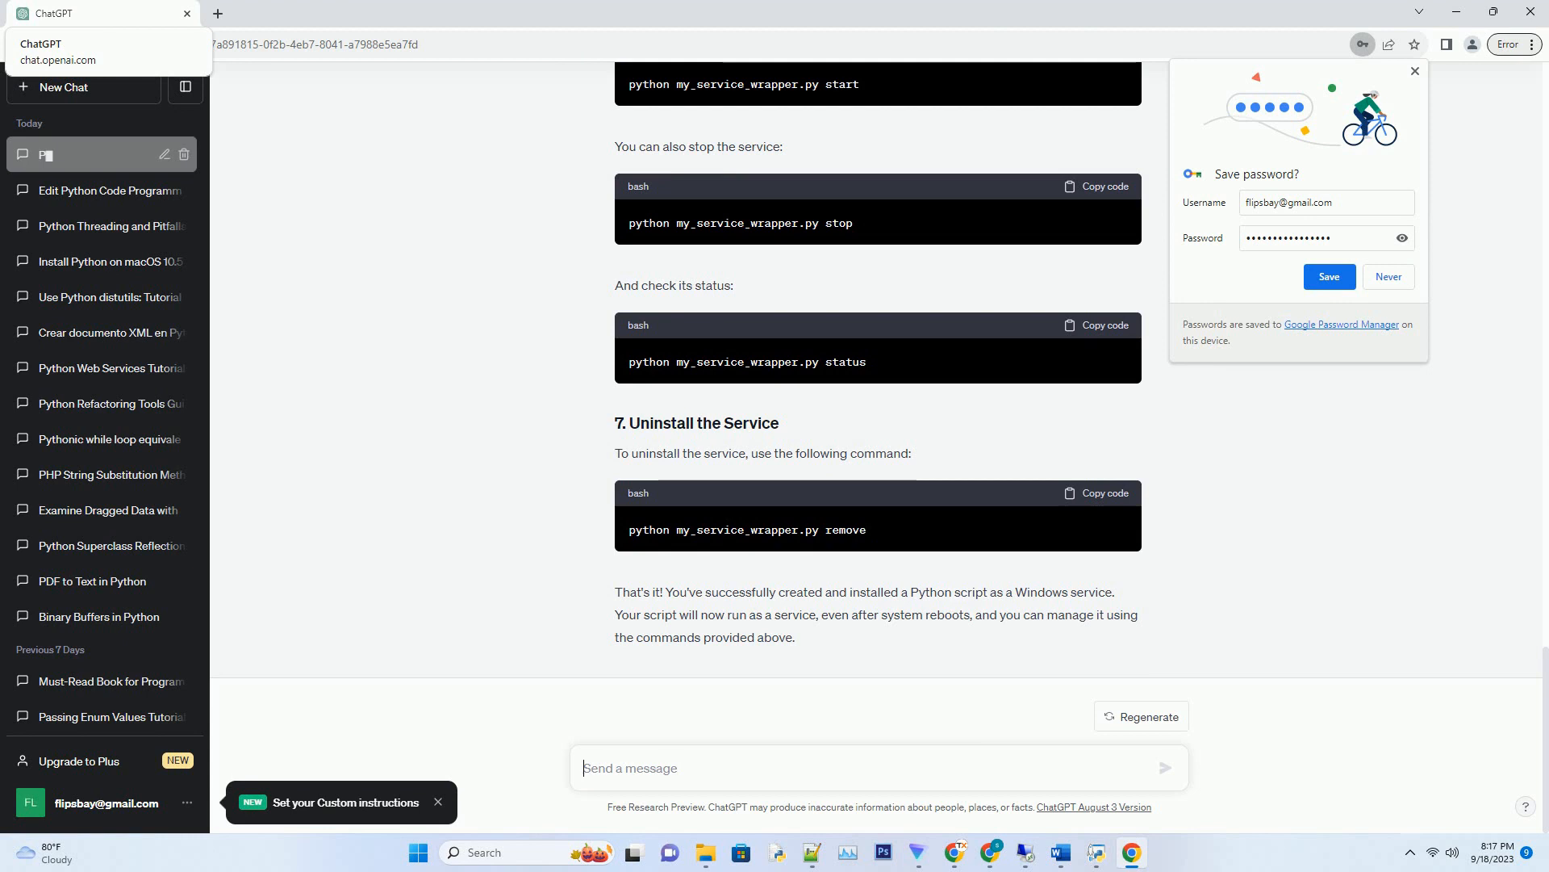
# Rename the conversation to 'Python Service' and confirm the new title
pyautogui.write('Python Service on Win')
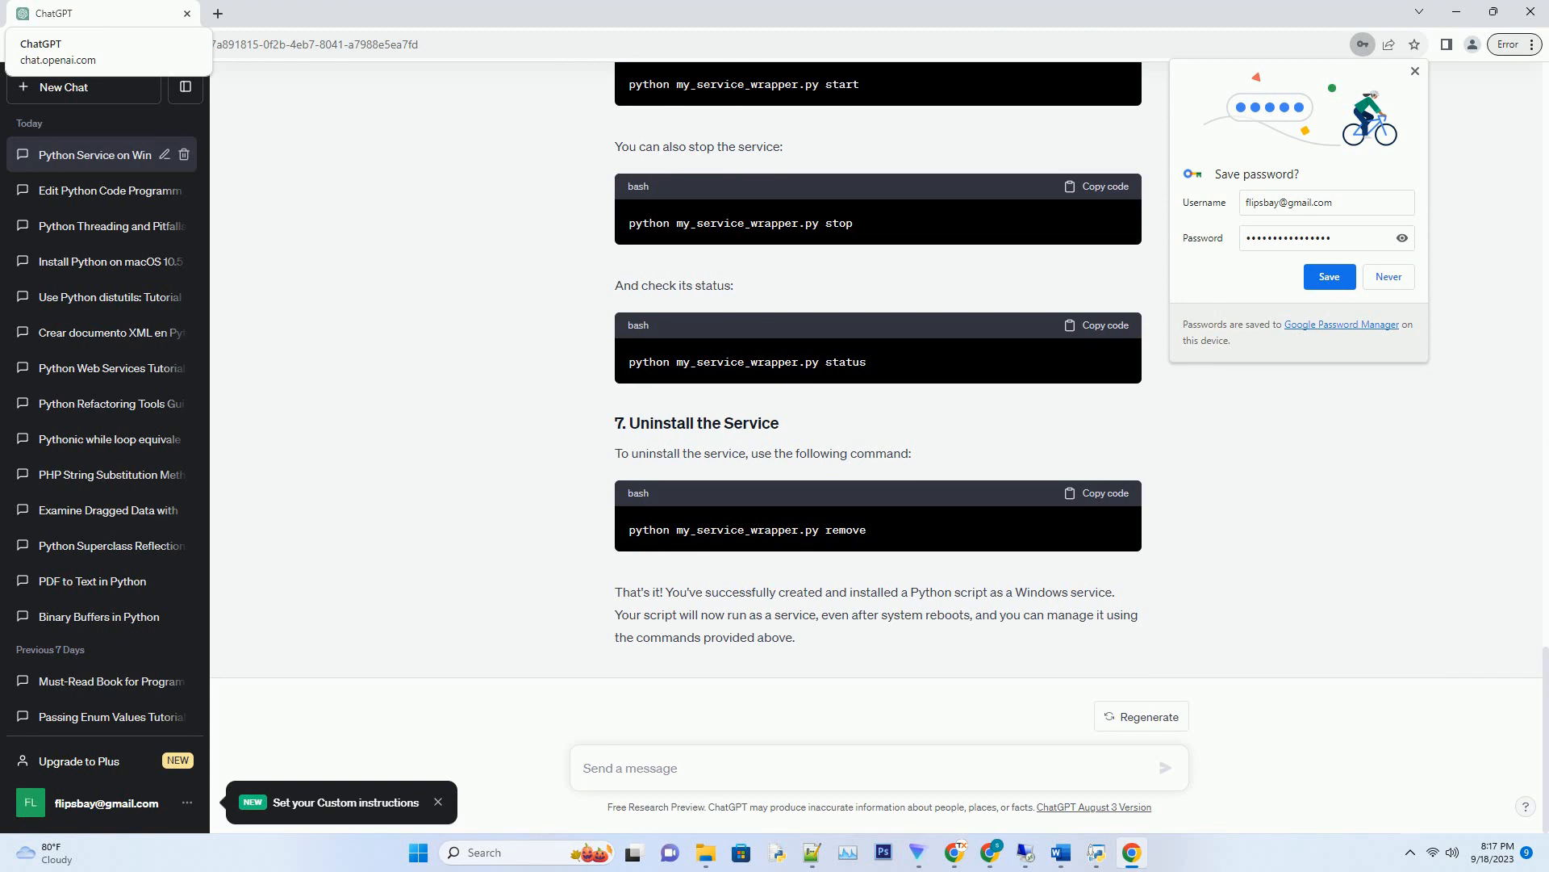
pyautogui.click(875, 766)
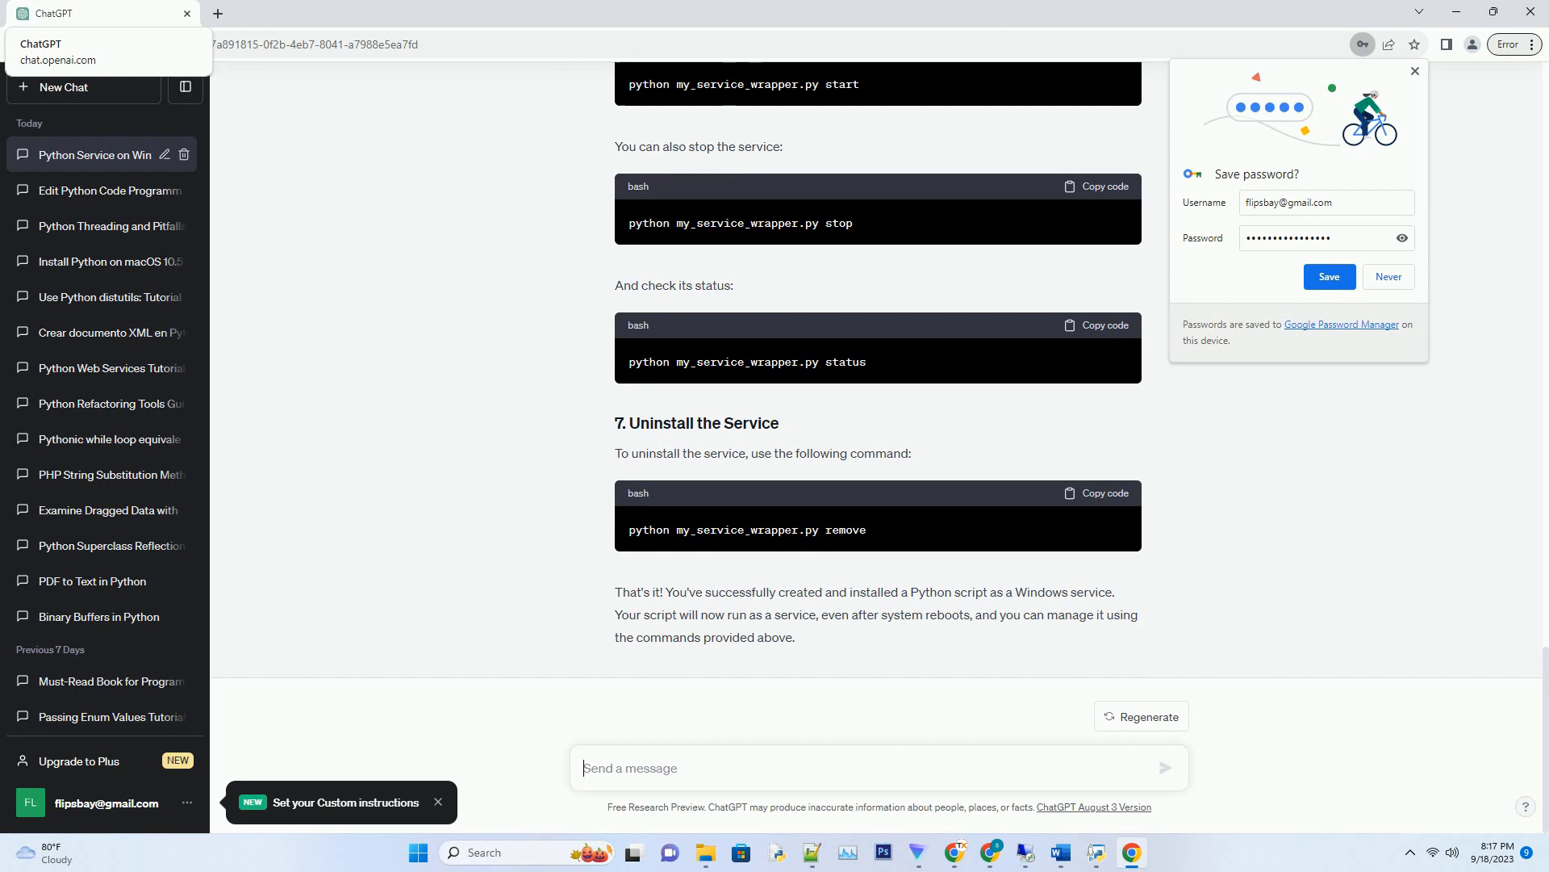